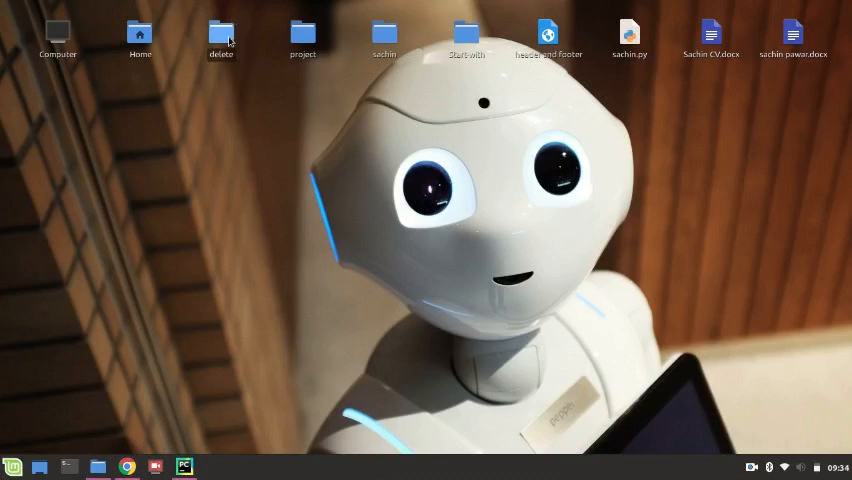
Open the empty Desktop 'delete' folder in Nemo and bring up its context menu.
double_click(221, 33)
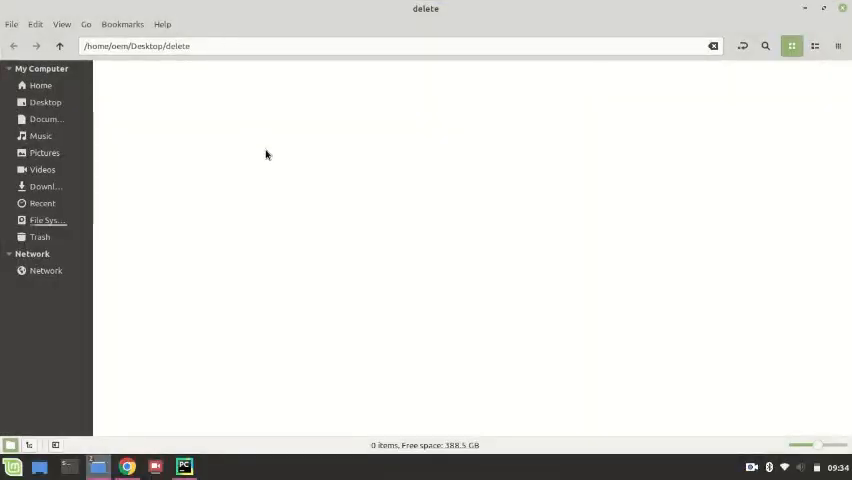
right_click(266, 154)
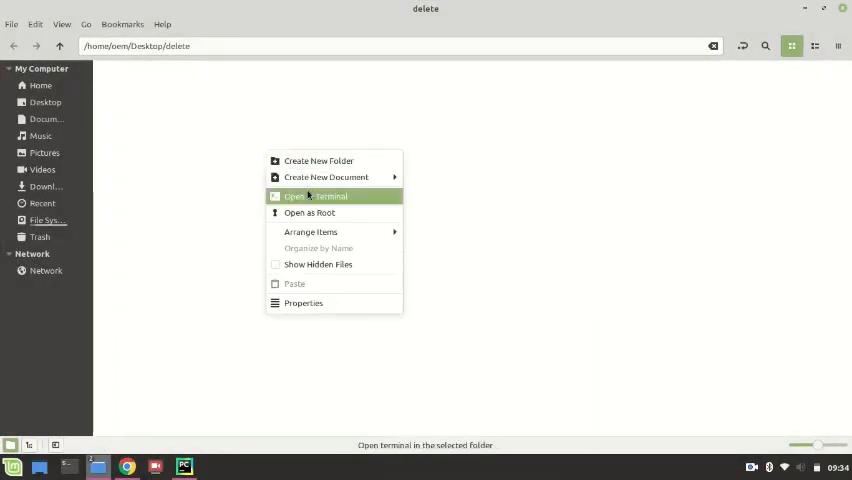
Open a terminal in the delete folder and run django-admin startproject project.
click(316, 195)
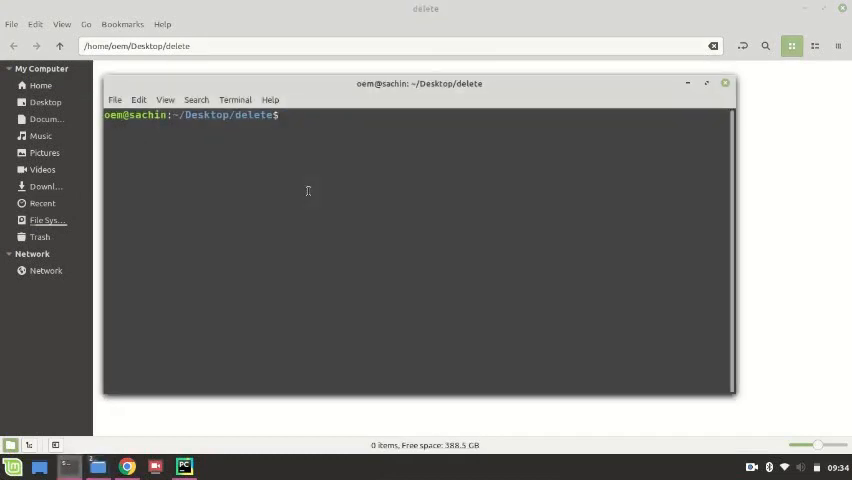
text(djaango)
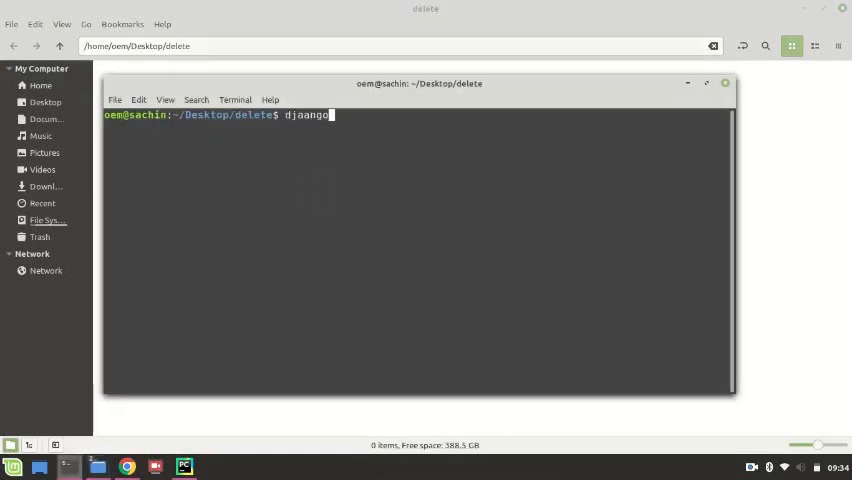
key(BackSpace)
text(-admin st)
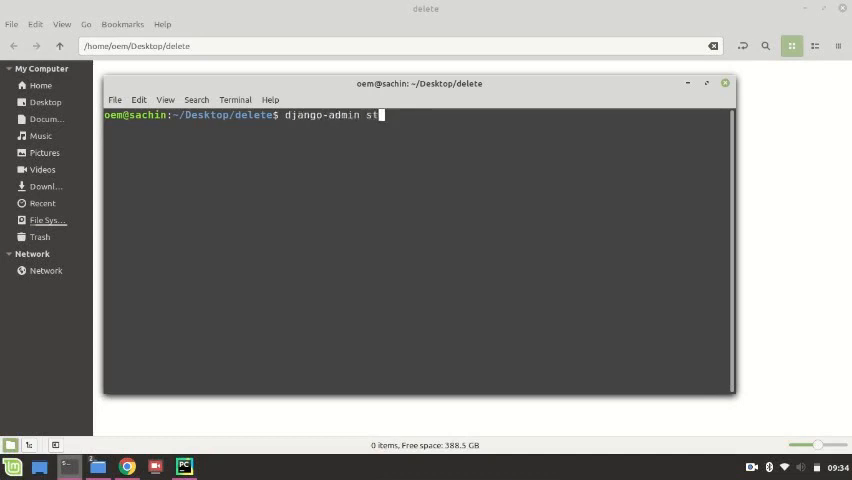
text(artproject)
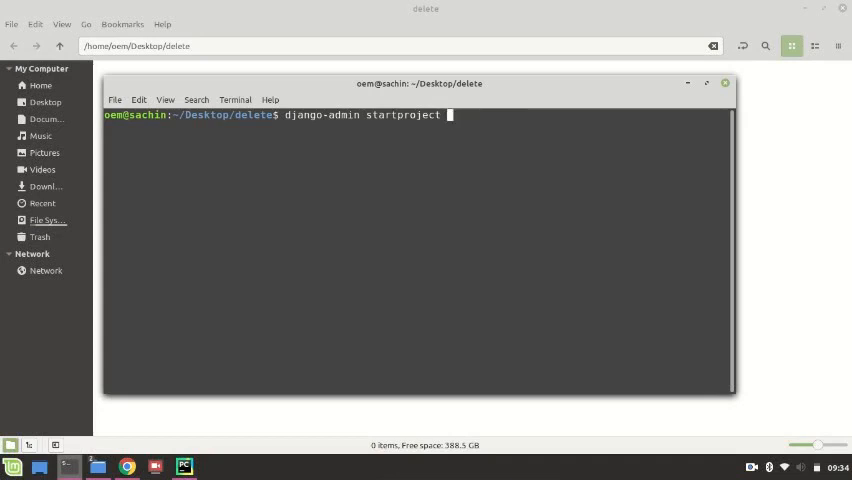
text(proje)
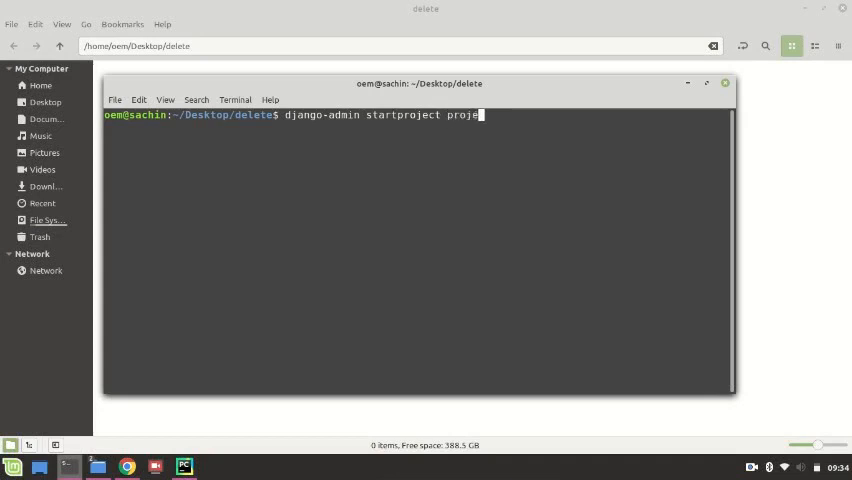
text(ct)
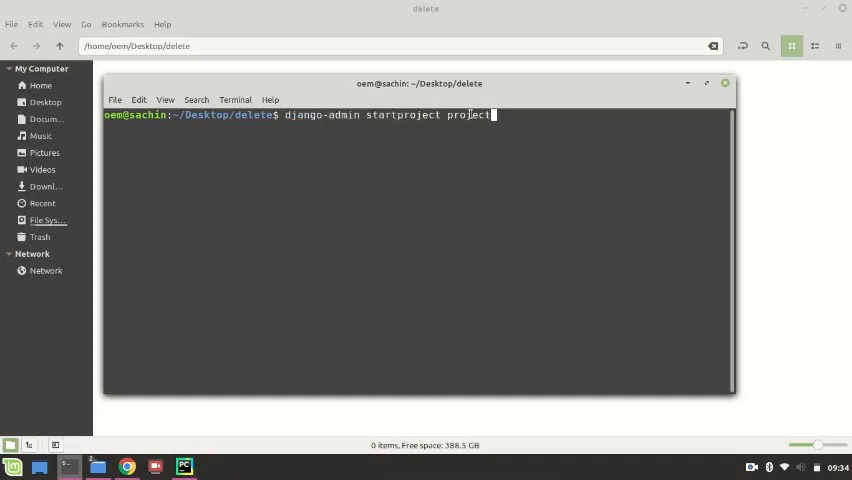
double_click(470, 115)
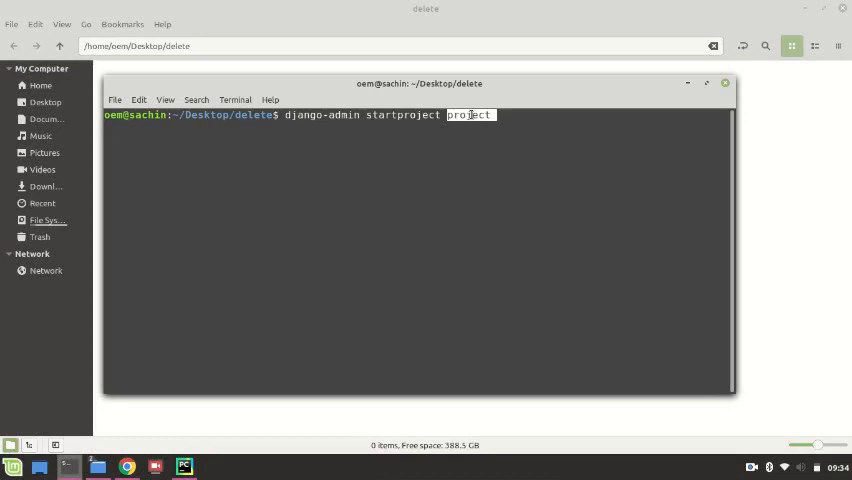
key(Return)
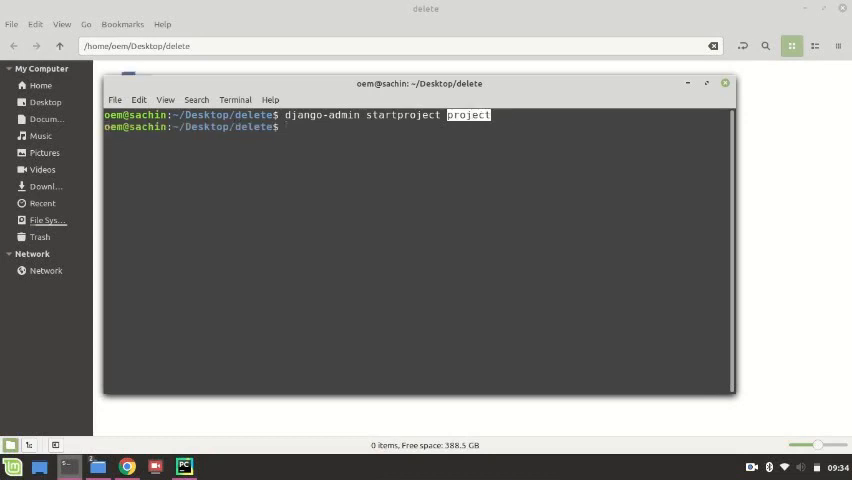
drag(419, 83, 563, 83)
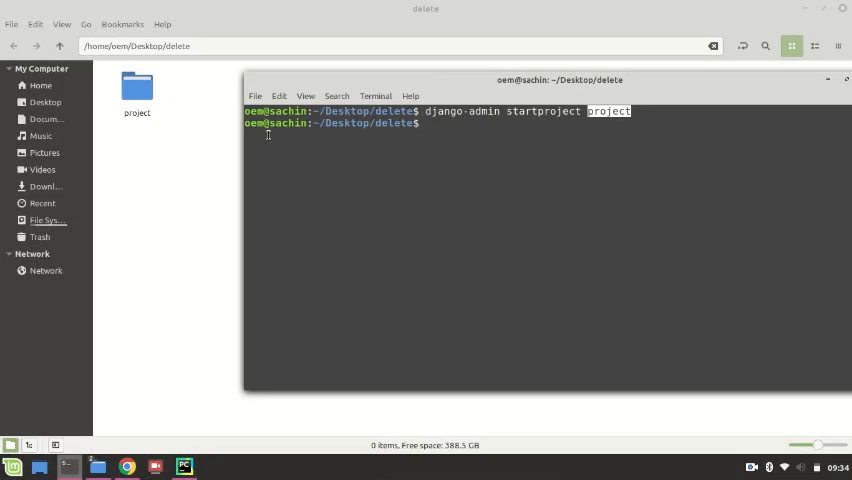
Change into project/ and enter python3 manage.py startapp myapp.
text(cd project/)
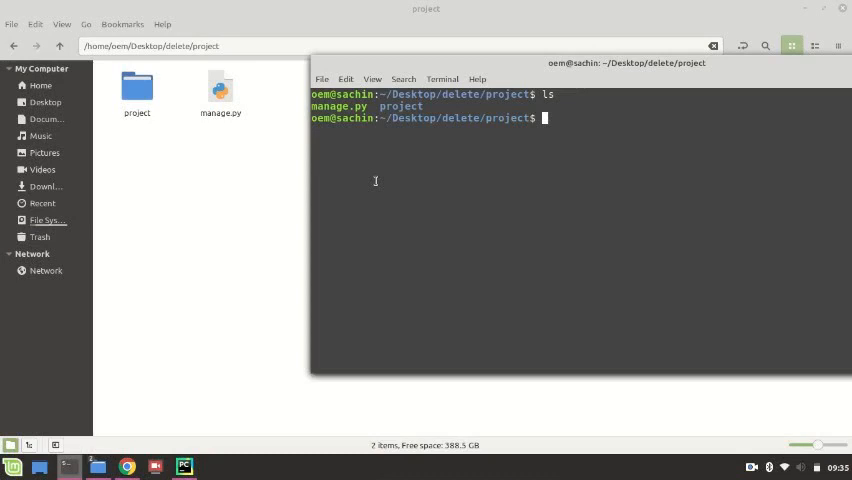
text(p)
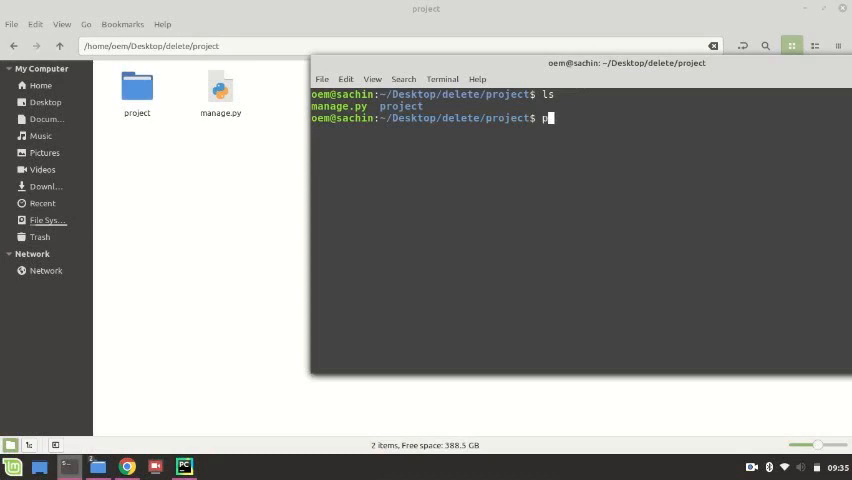
text(ython3 manage.py)
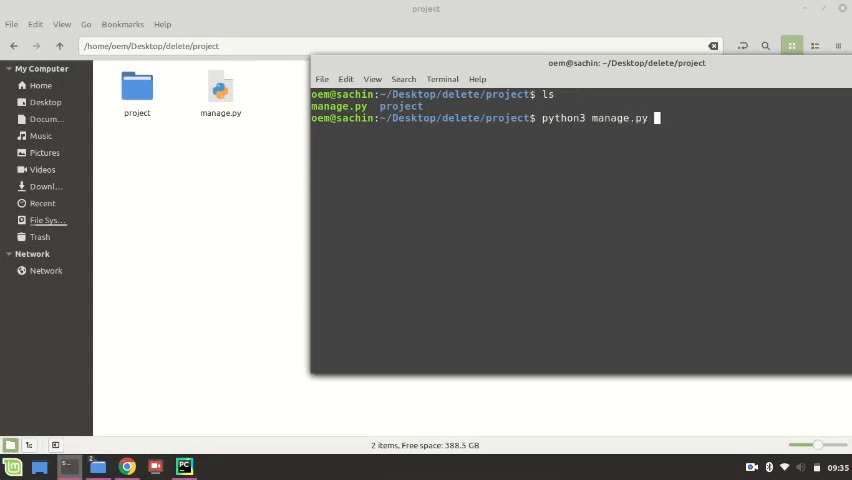
text(starta)
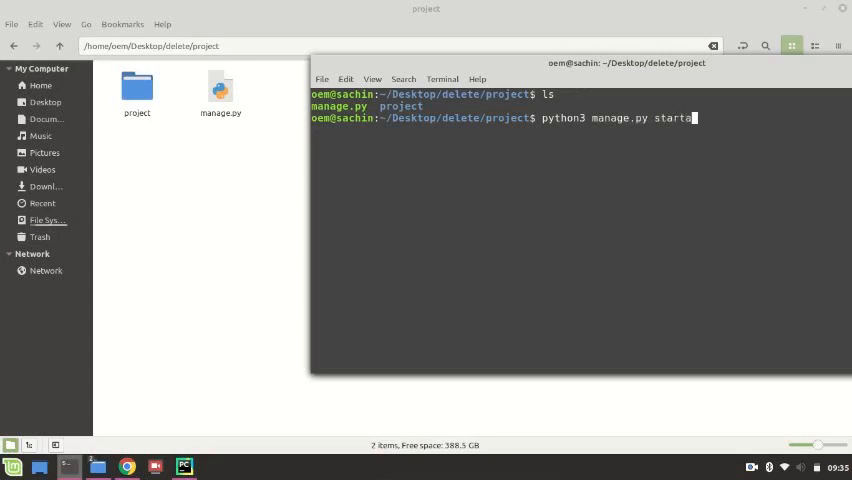
text(pp)
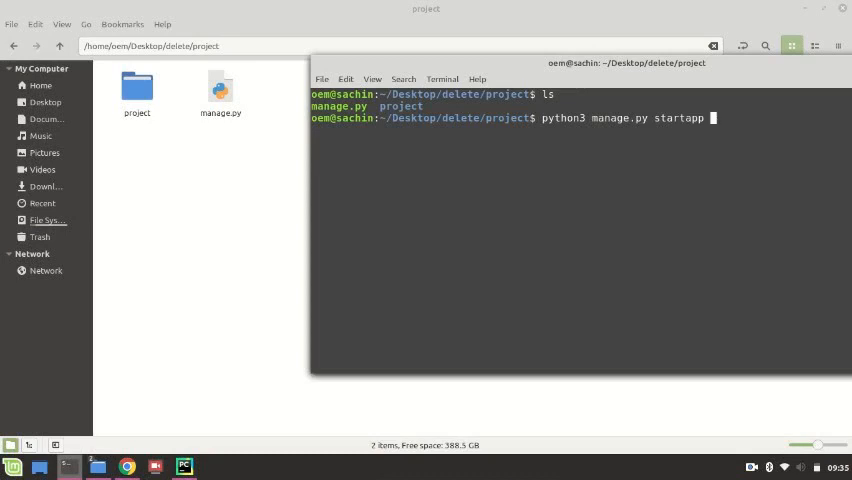
text(myapp)
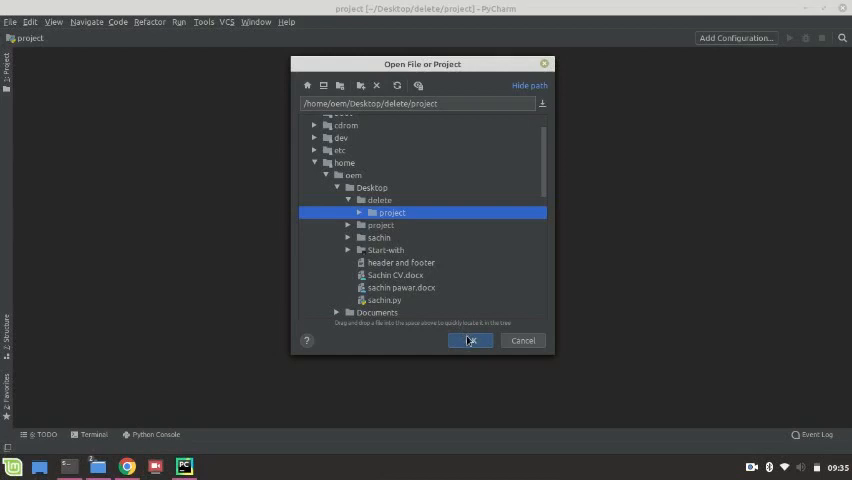
Open Desktop/delete/project in PyCharm using This Window.
click(470, 340)
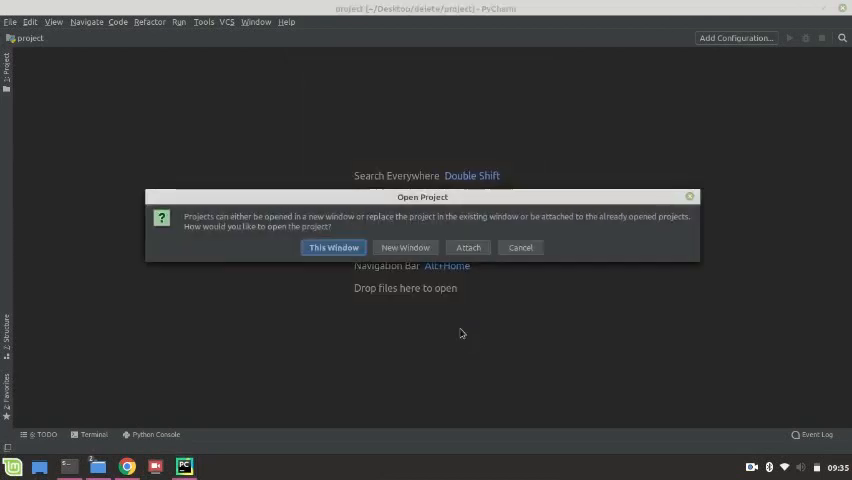
click(333, 247)
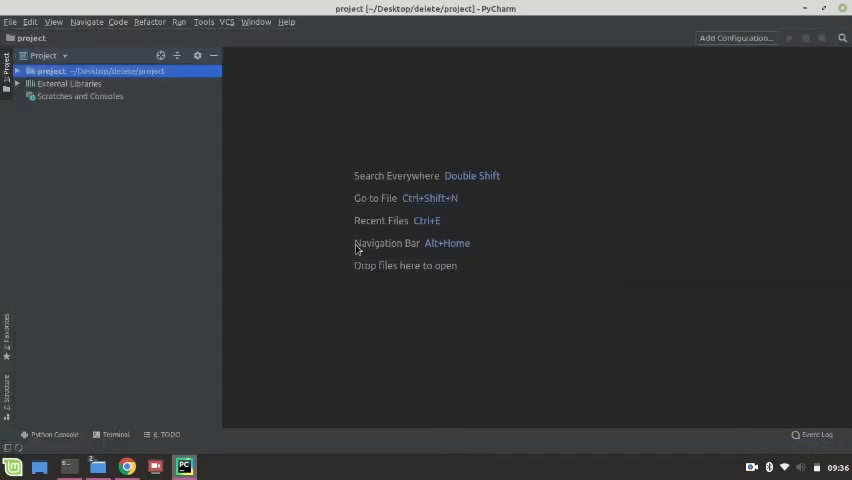
click(17, 71)
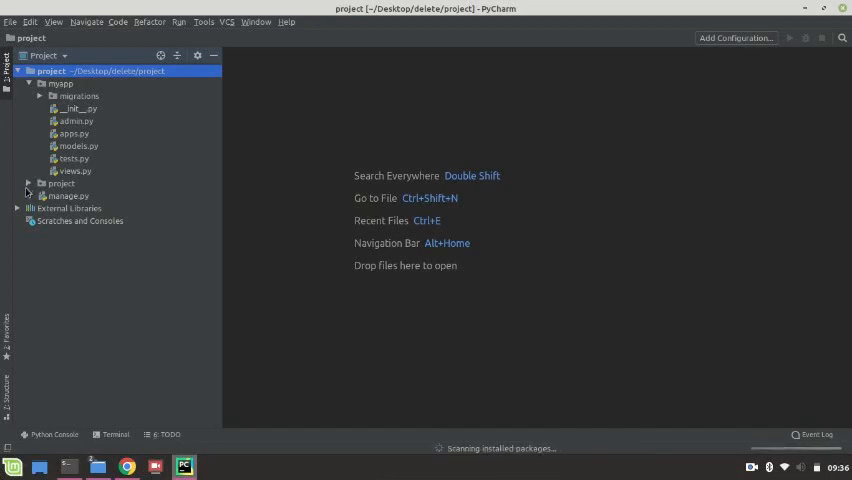
click(29, 183)
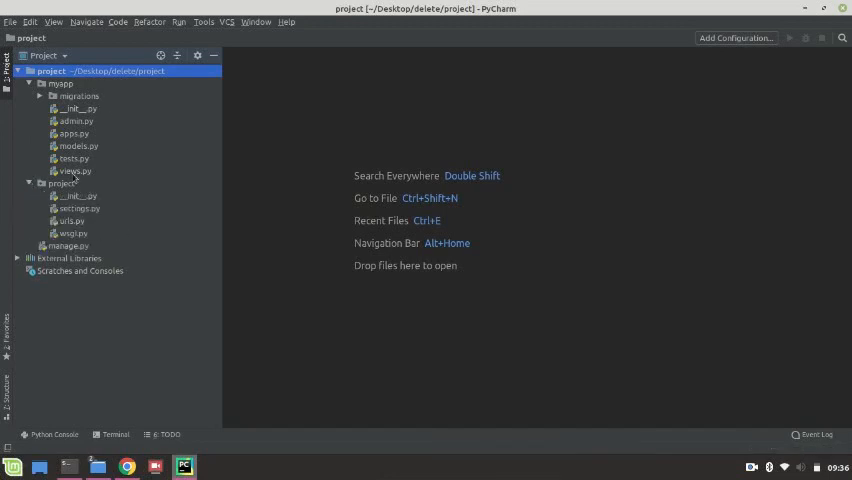
mouse_move(116, 233)
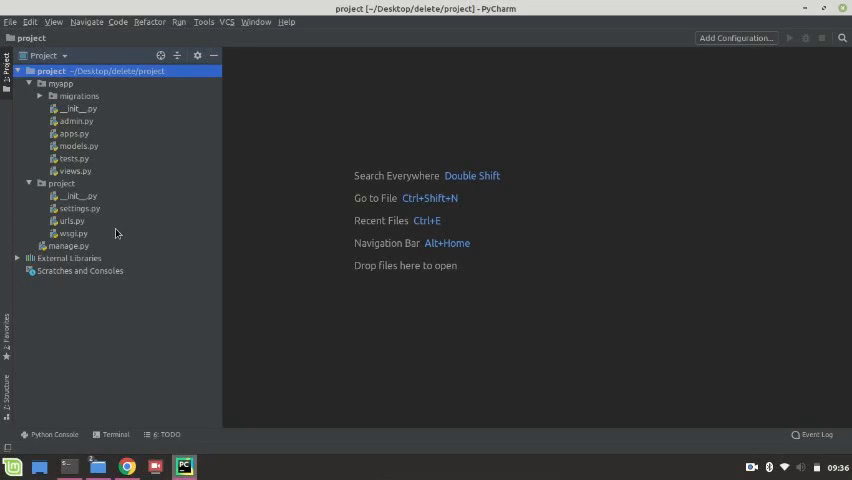
click(78, 208)
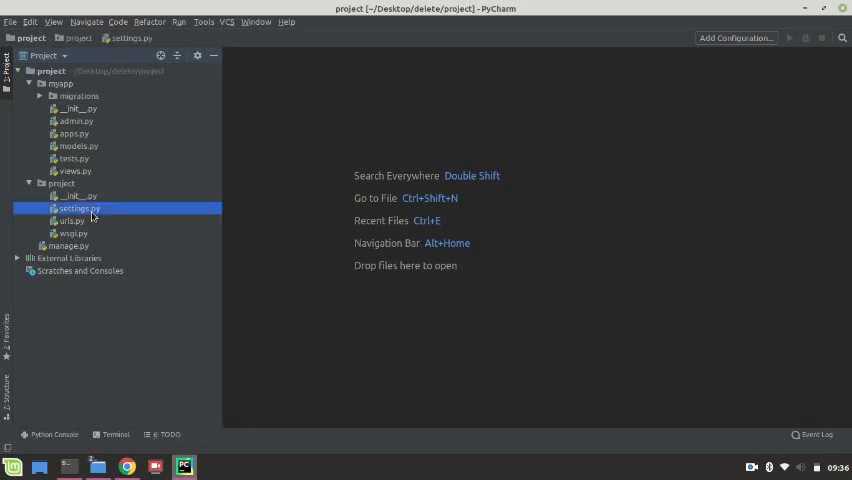
double_click(79, 208)
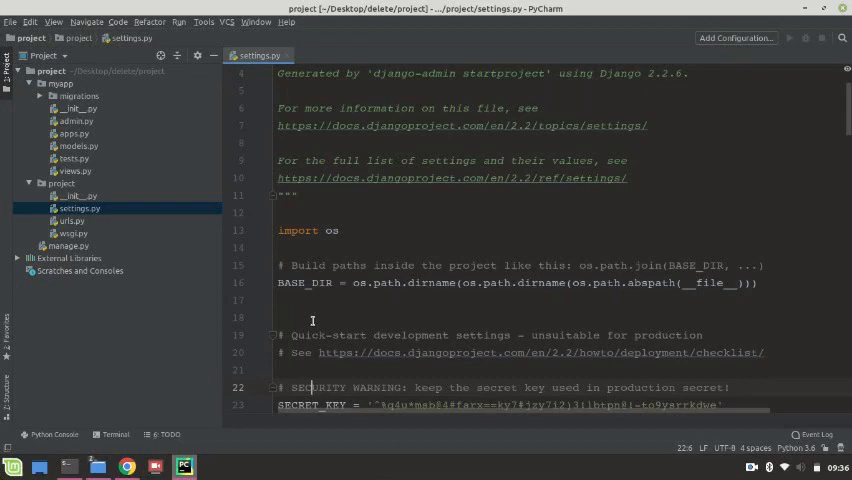
scroll(down, 3)
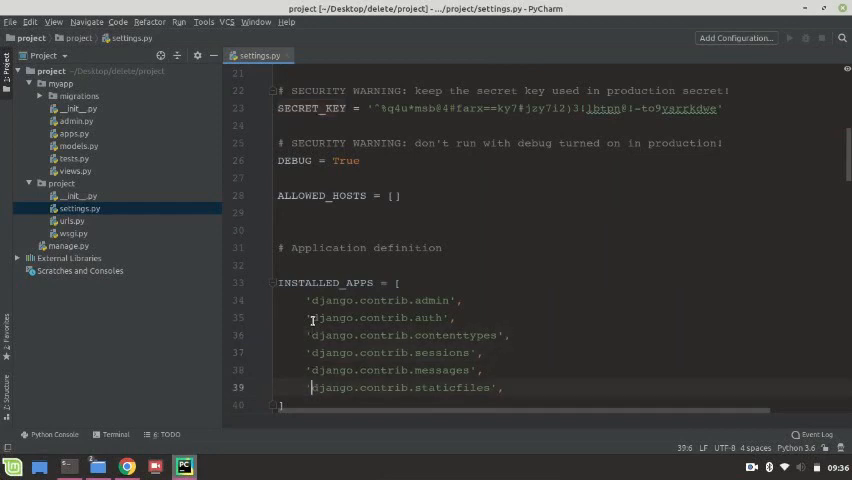
scroll(down, 3)
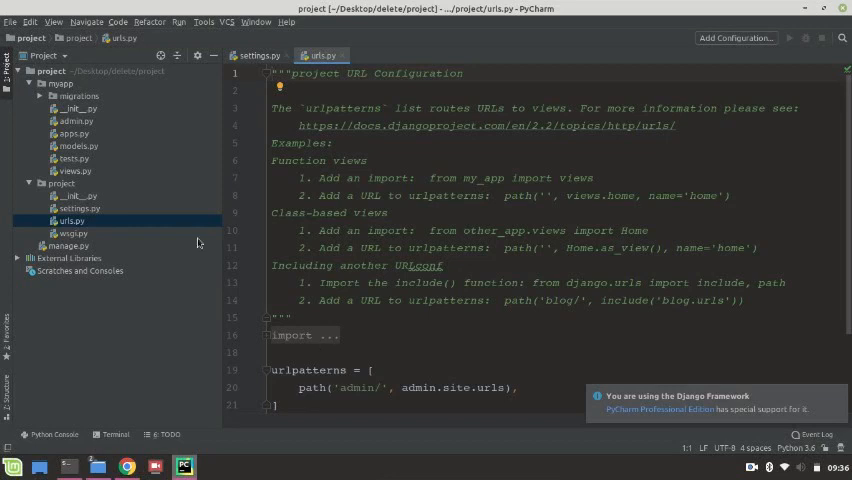
click(60, 84)
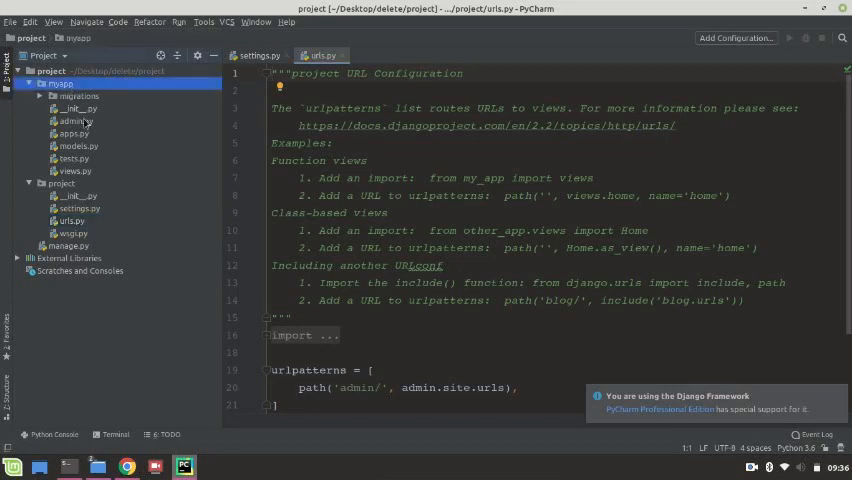
click(73, 120)
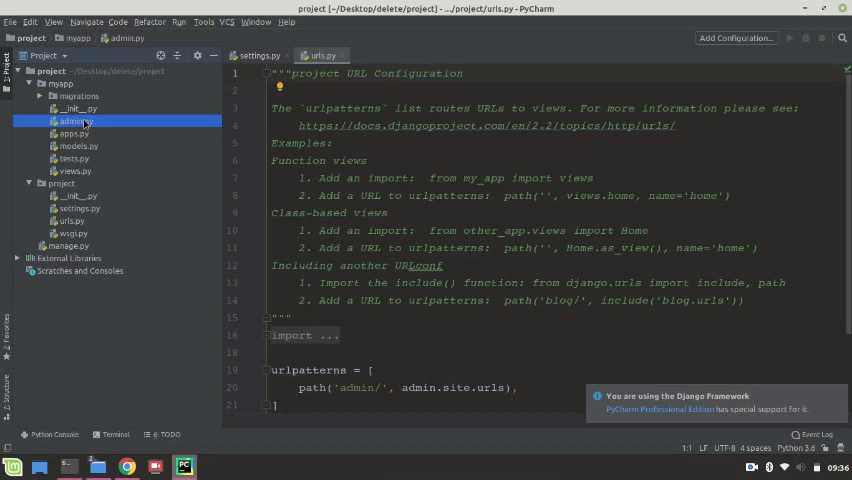
click(78, 145)
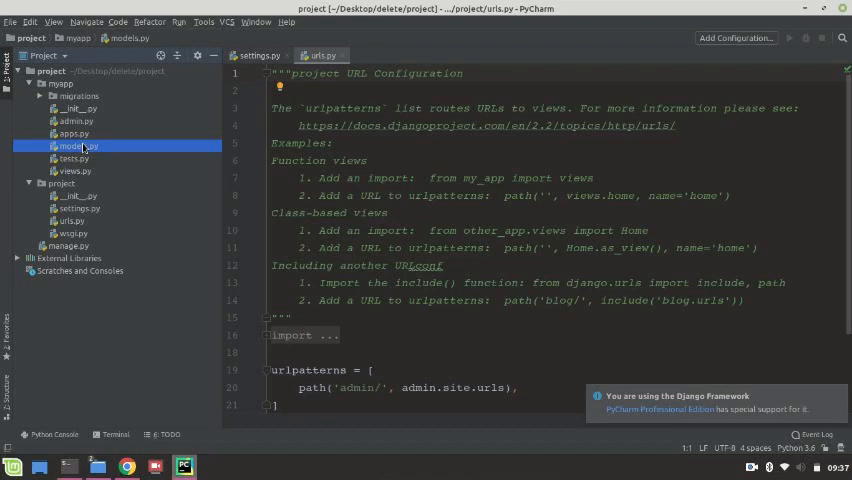
click(74, 170)
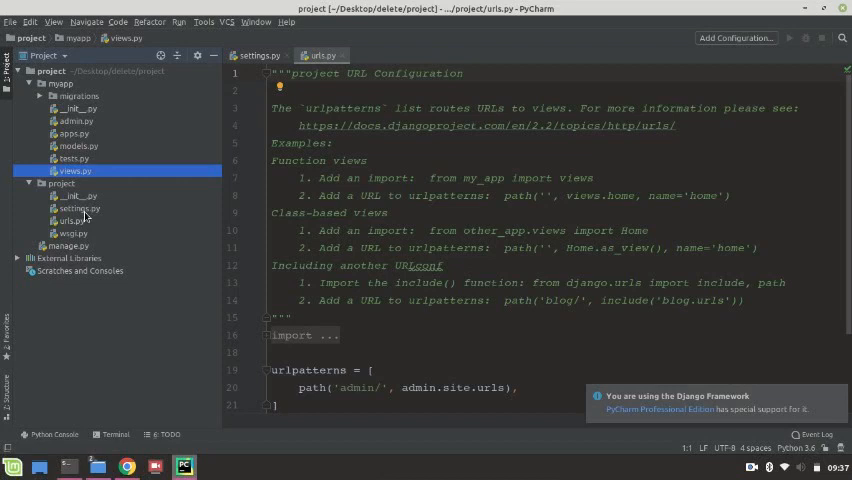
mouse_move(86, 219)
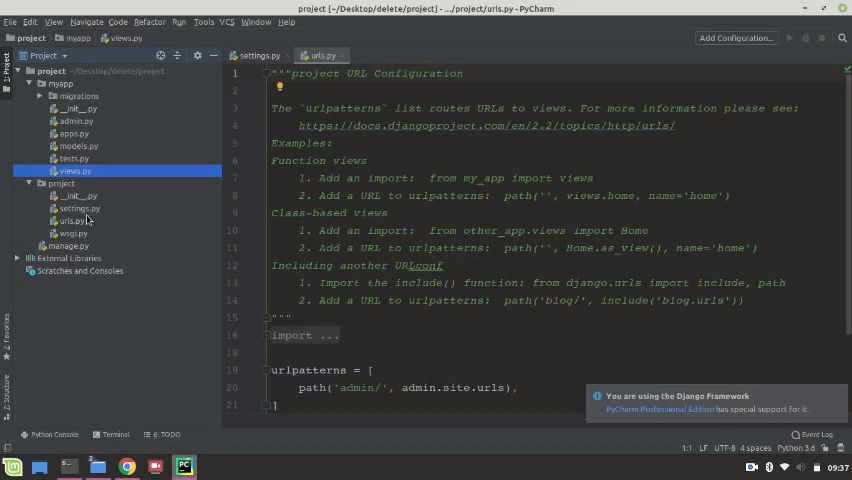
Put 'myapp' at the top of INSTALLED_APPS in settings.py, then reopen project/urls.py.
click(80, 208)
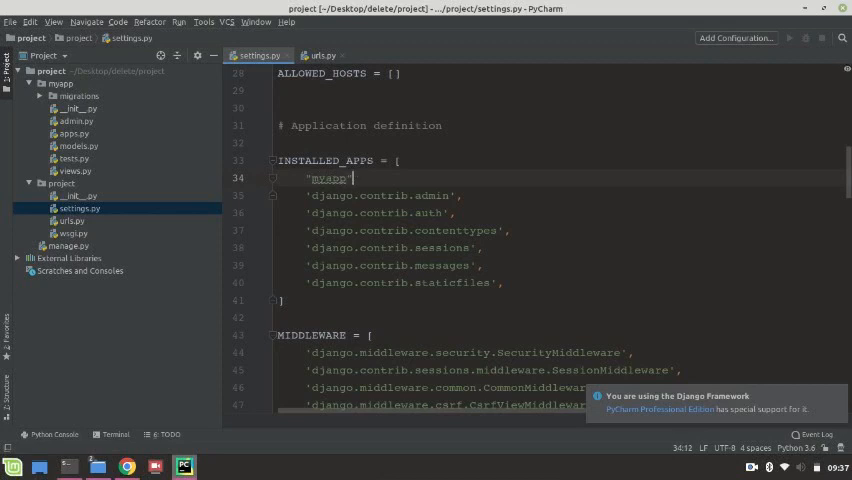
click(60, 84)
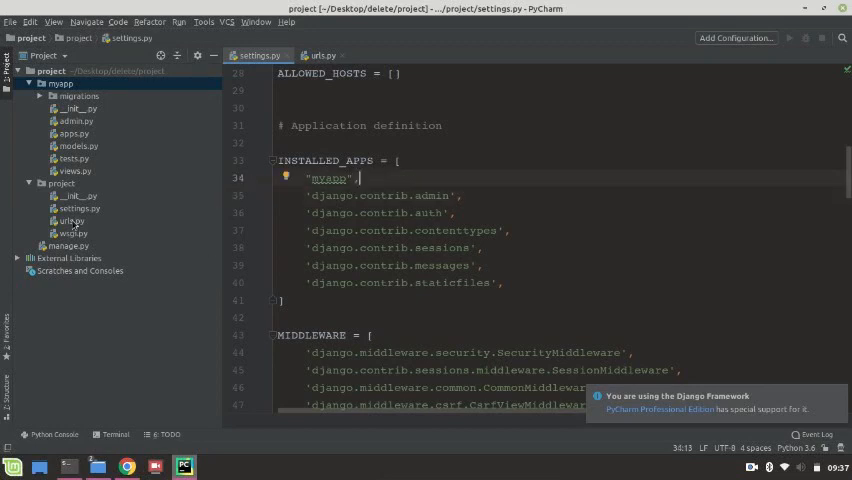
click(322, 55)
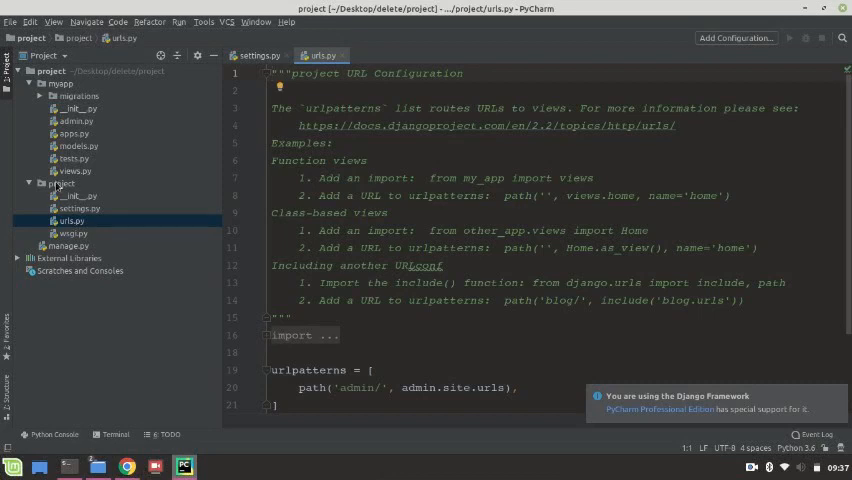
mouse_move(80, 227)
text(,)
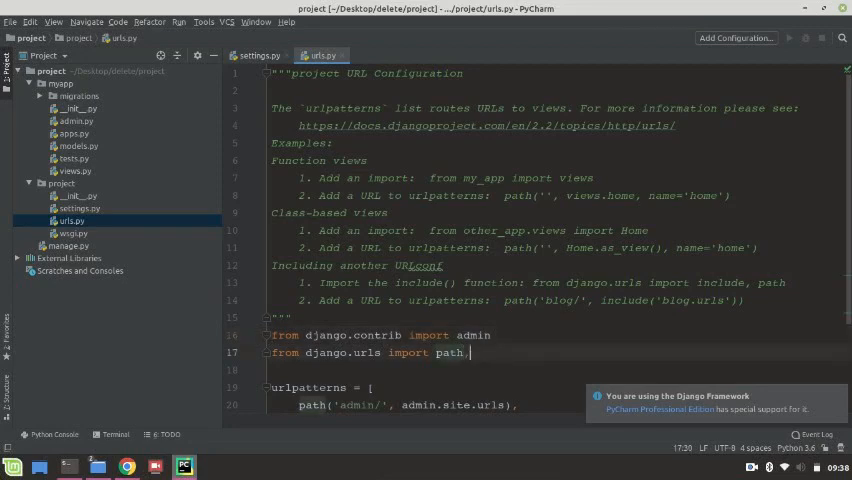
Import include in project/urls.py and route the empty path to include('myapp.urls').
text(include)
text(path('',)
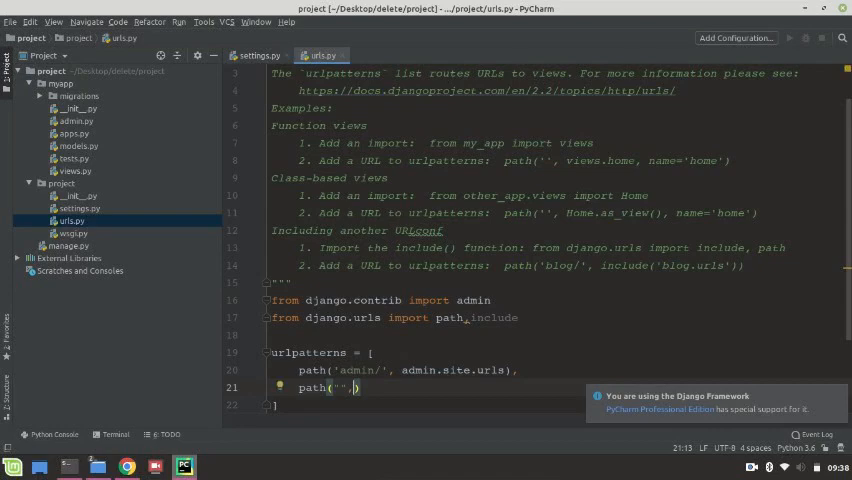
text(include())
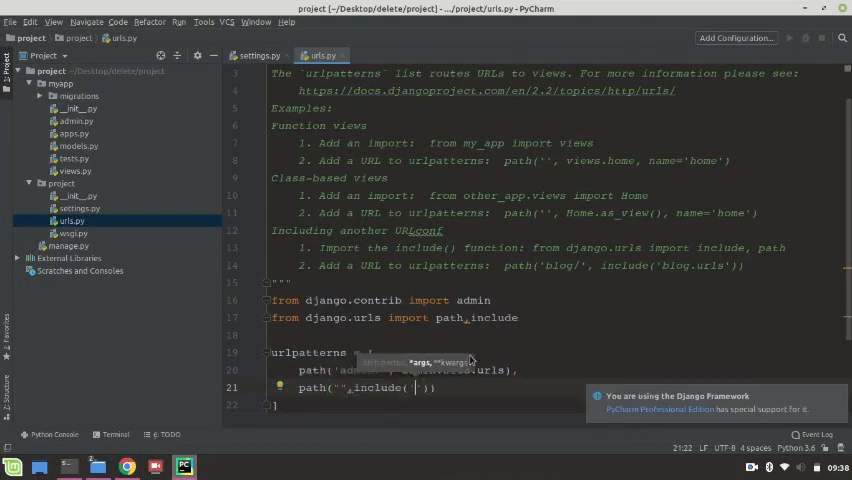
text(myapp.urls)
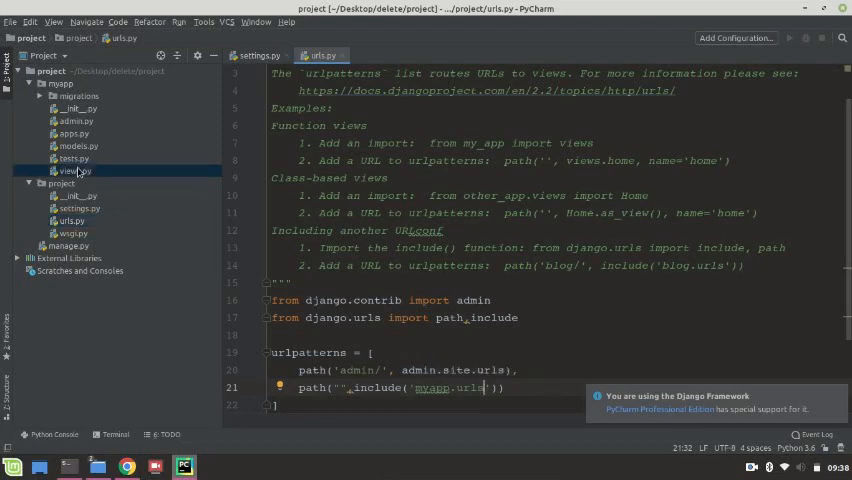
click(75, 171)
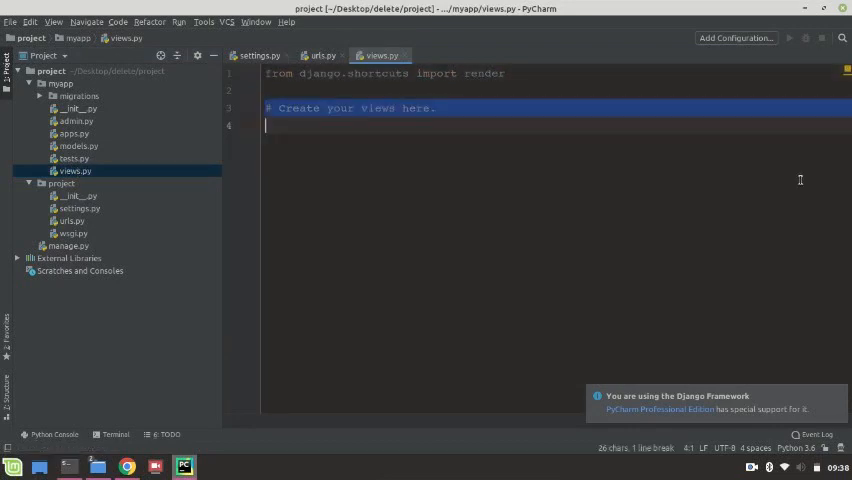
Write def home(request): return render(request, 'home.html') in myapp/views.py.
text(def)
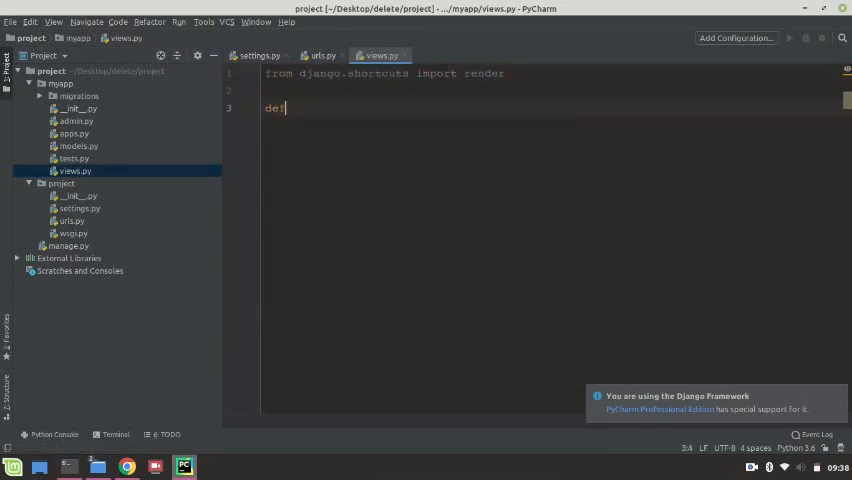
text(home(r)
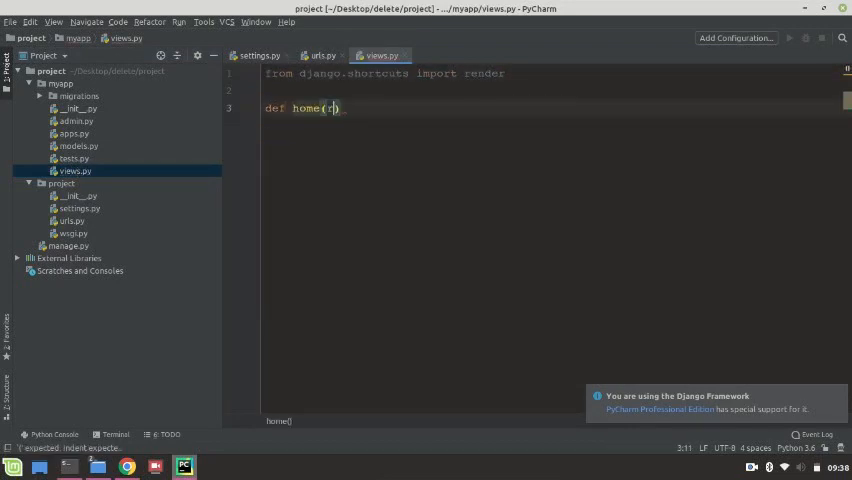
text(equest):)
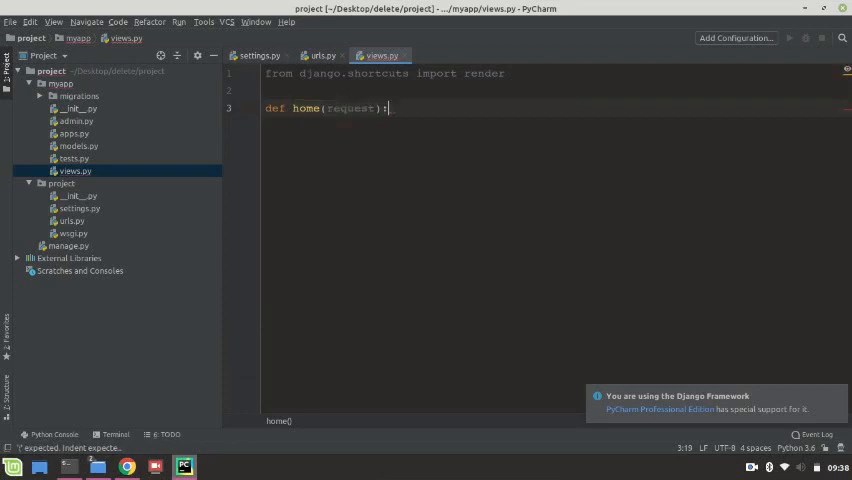
text(return render()
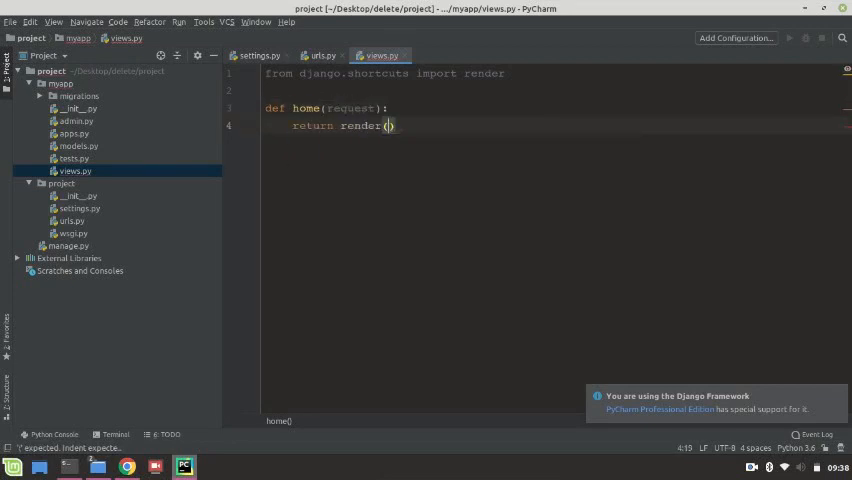
text(request, ')
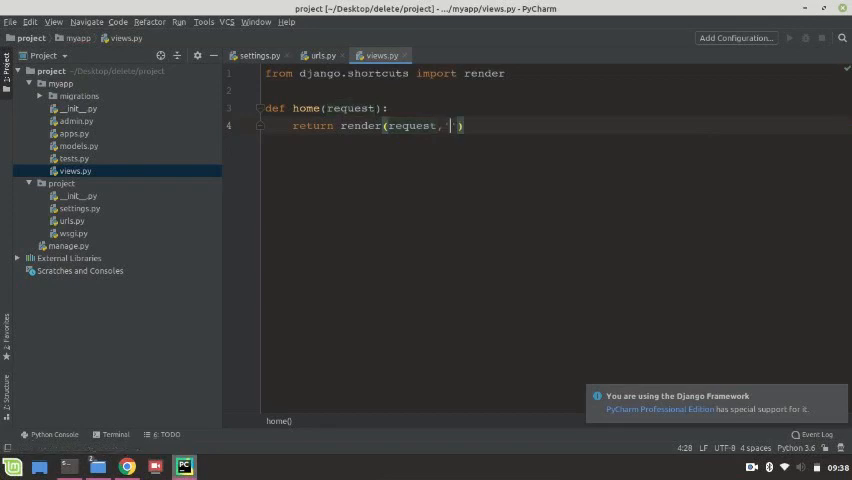
text('home.html')
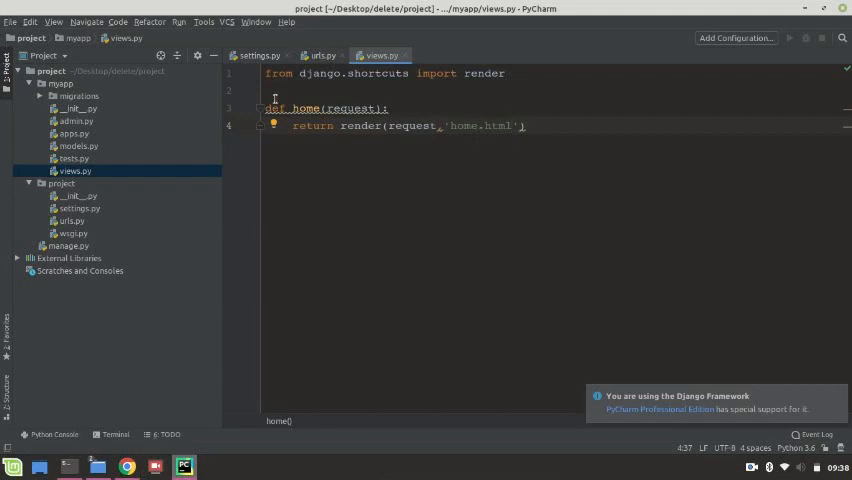
click(60, 83)
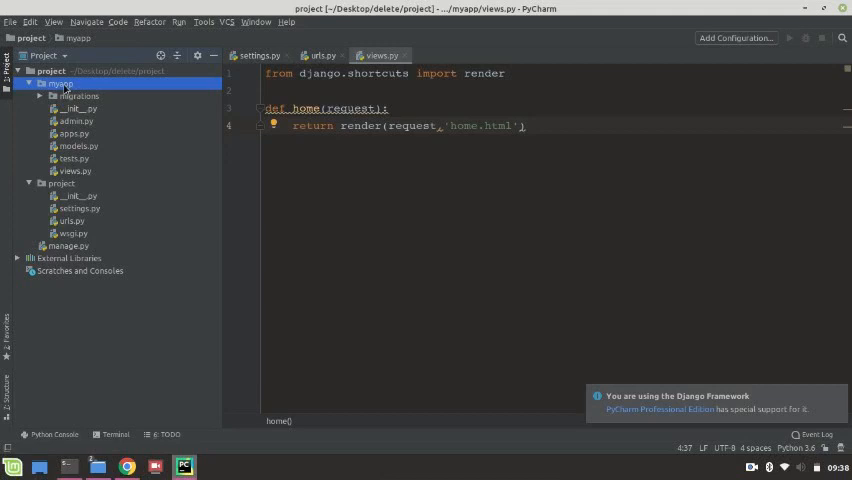
Add a new empty file named urls.py to the myapp folder.
right_click(58, 84)
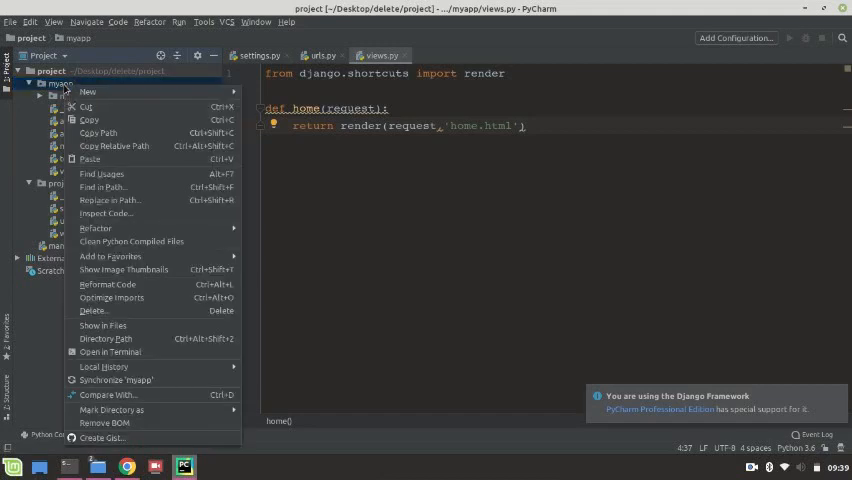
mouse_move(88, 91)
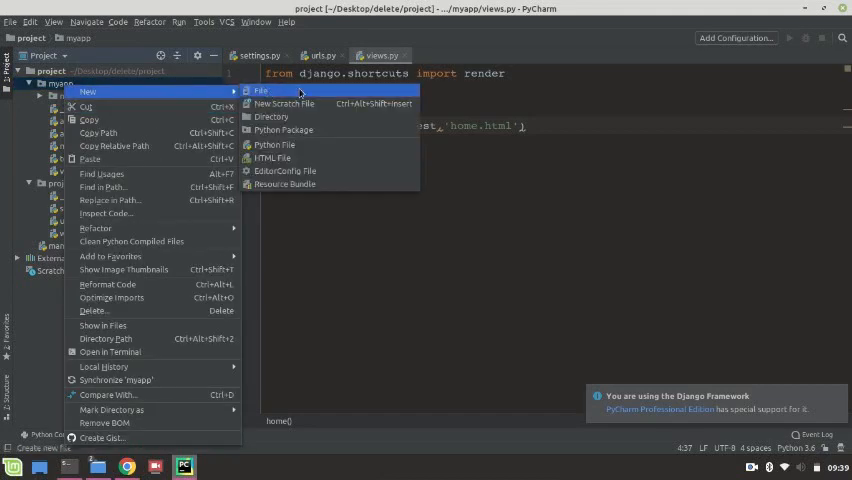
click(261, 91)
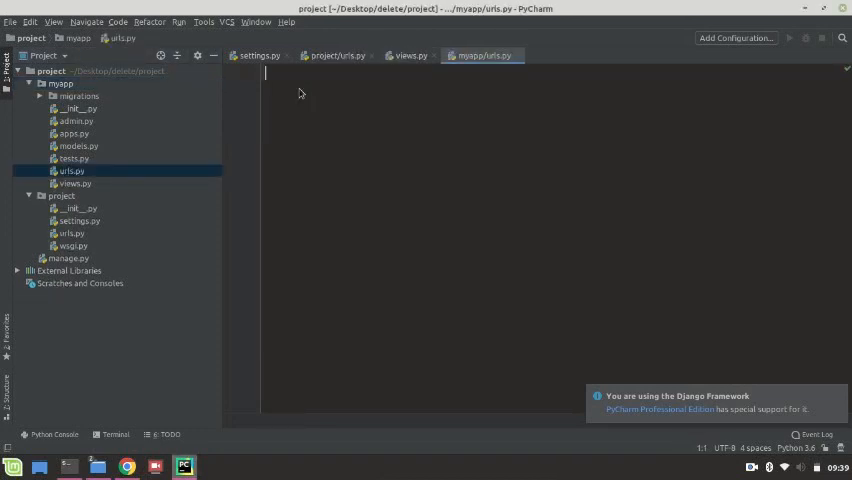
Import path from django.urls and views from the current package in myapp/urls.py.
text(f)
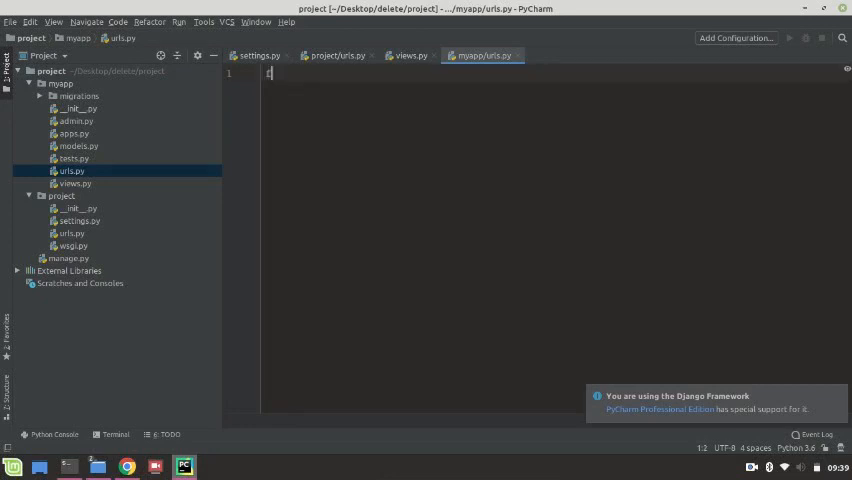
text(from django.)
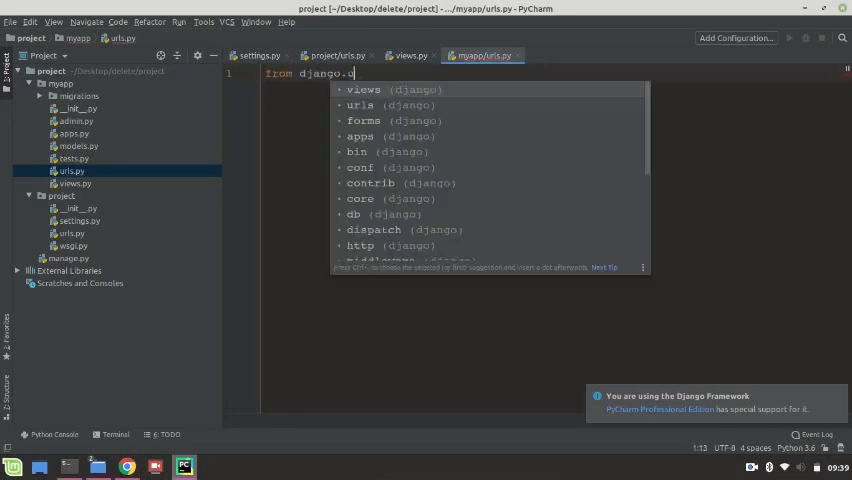
text(urls import path)
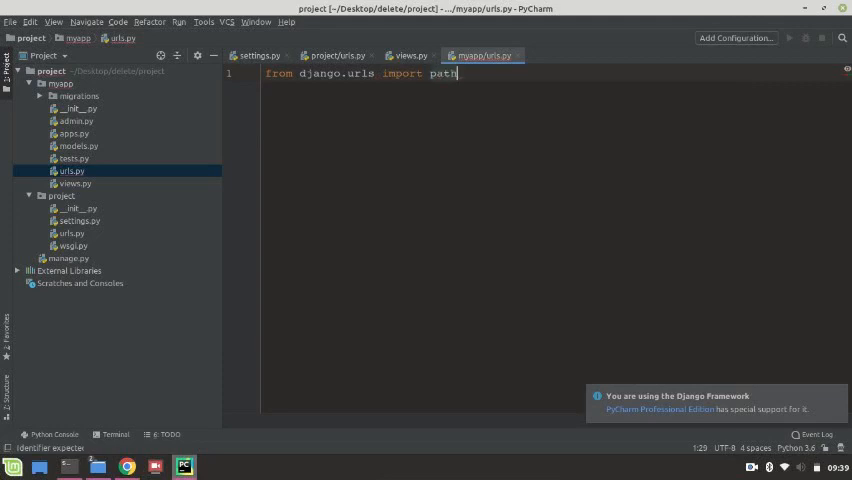
text(from.i8mpo)
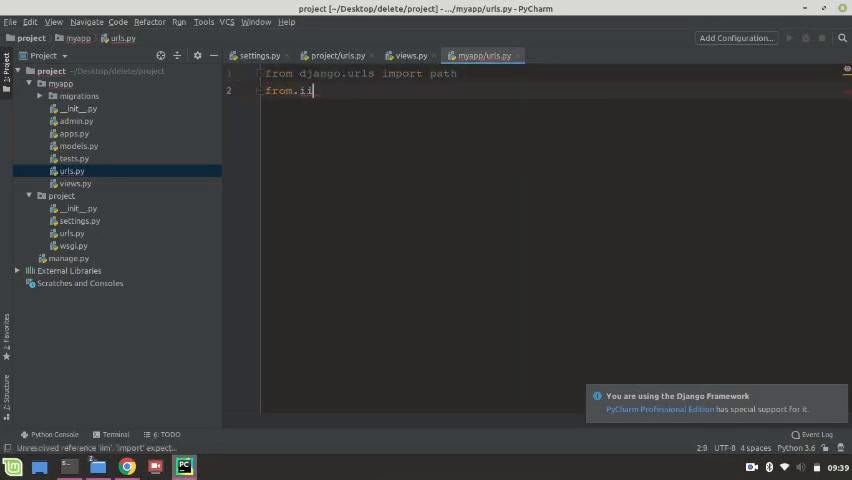
text(mport views)
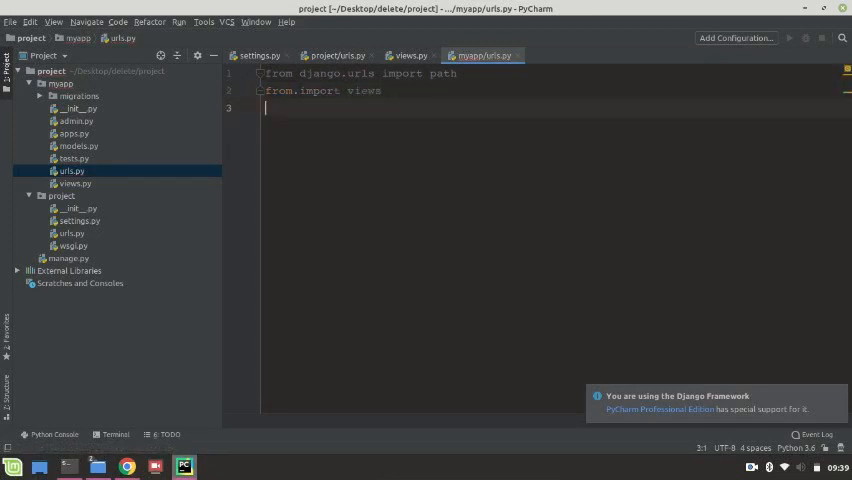
Define urlpatterns with path("", views.home, name='home').
text(urlpatterns = [)
text(path)
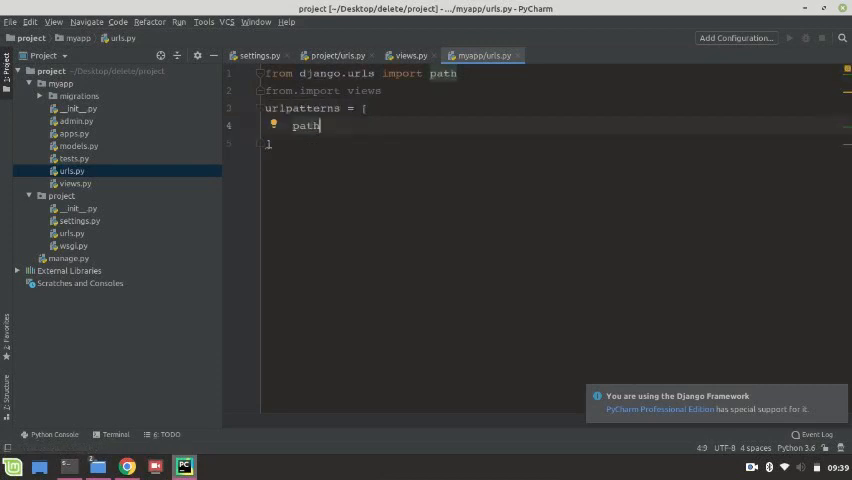
text(("",v)
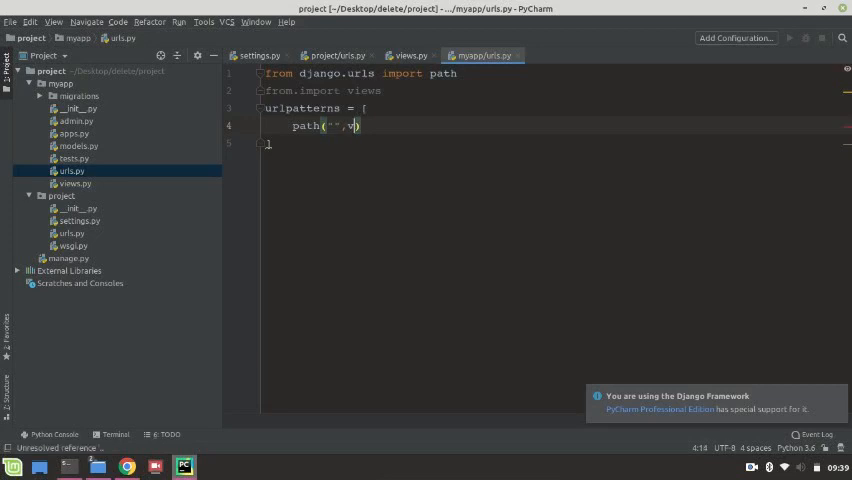
text(views.home,name=)
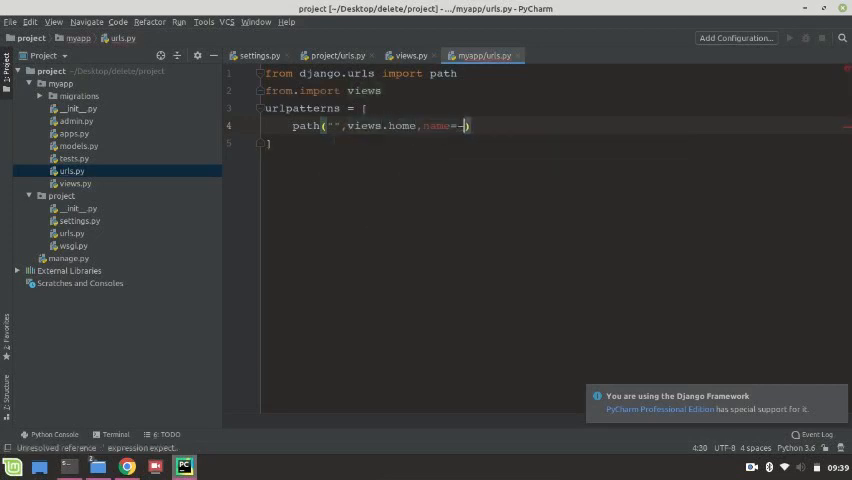
text('bo)
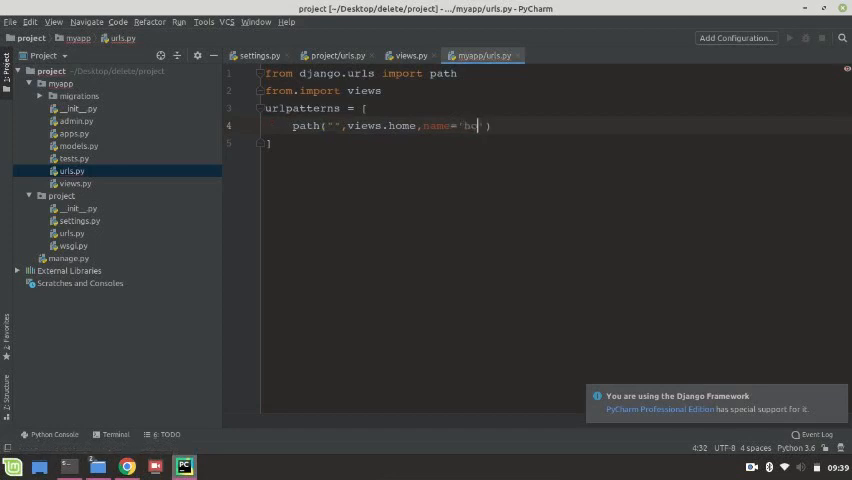
text(me')
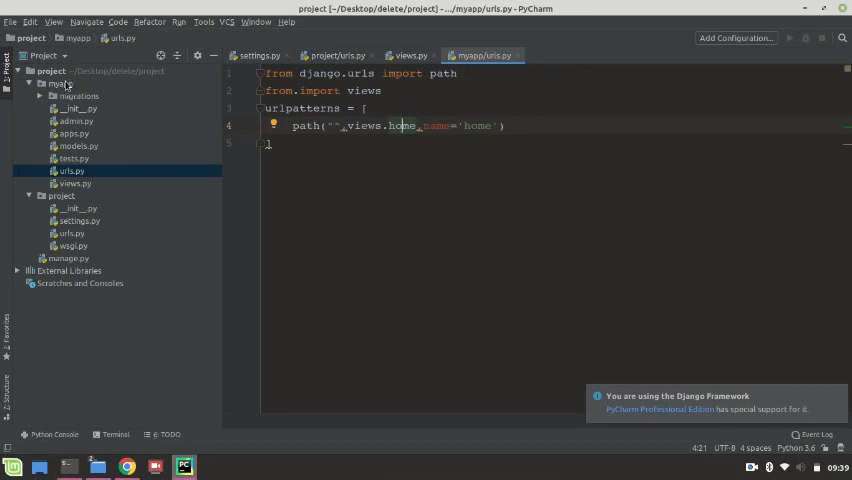
click(60, 83)
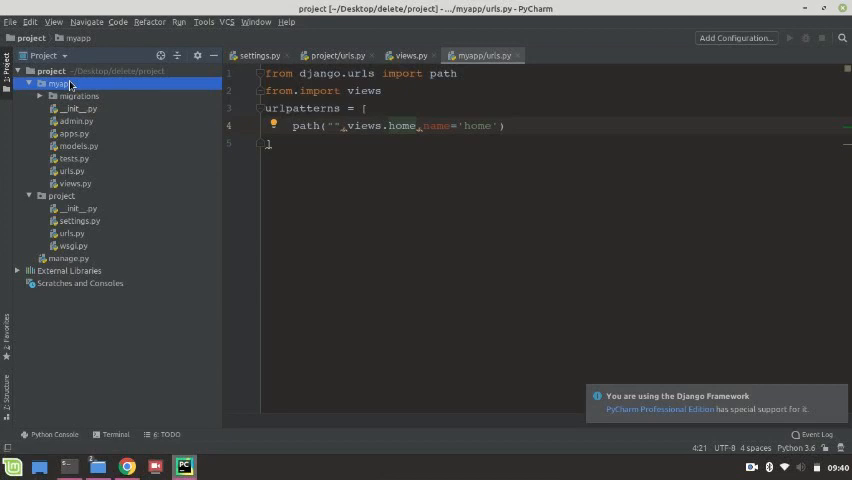
Create templates/home.html inside myapp through the New Directory dialog.
right_click(60, 84)
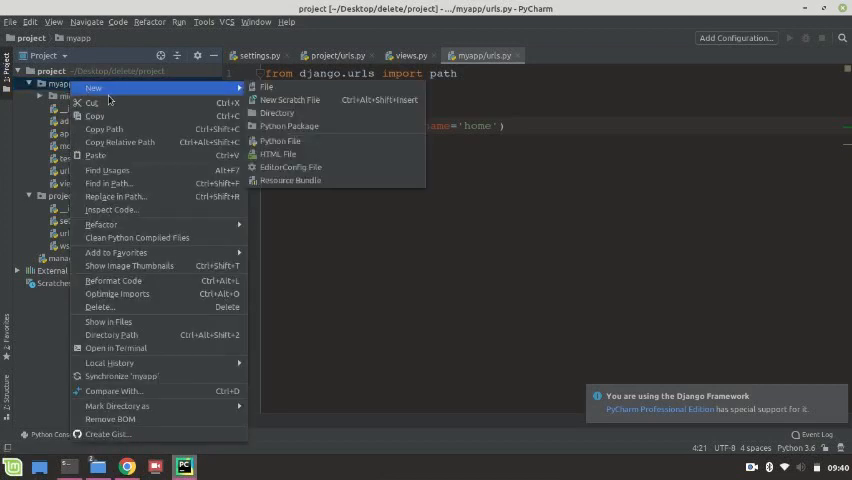
click(277, 112)
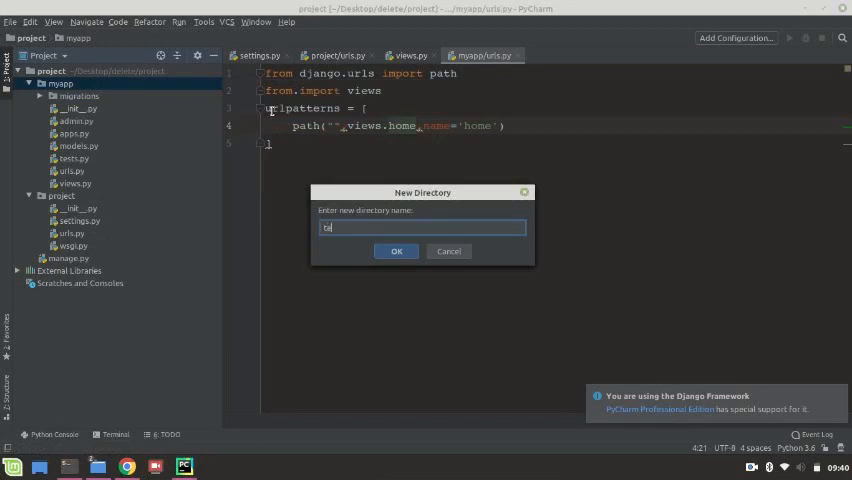
text(templates)
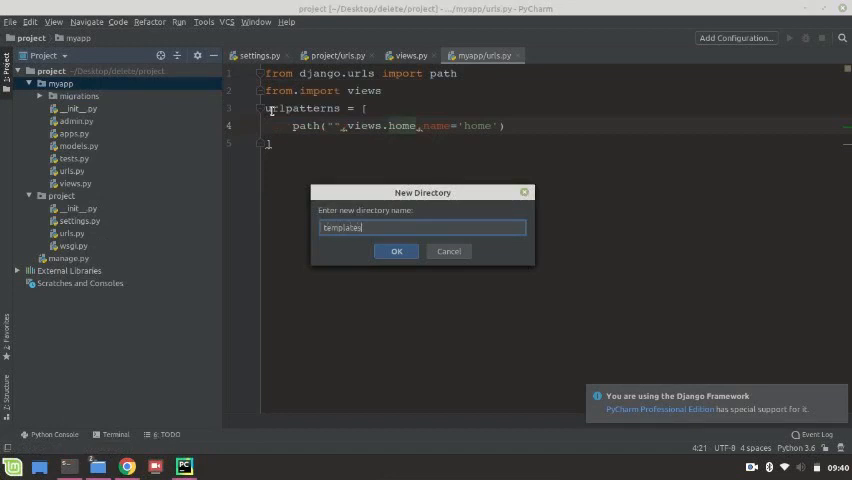
text(/)
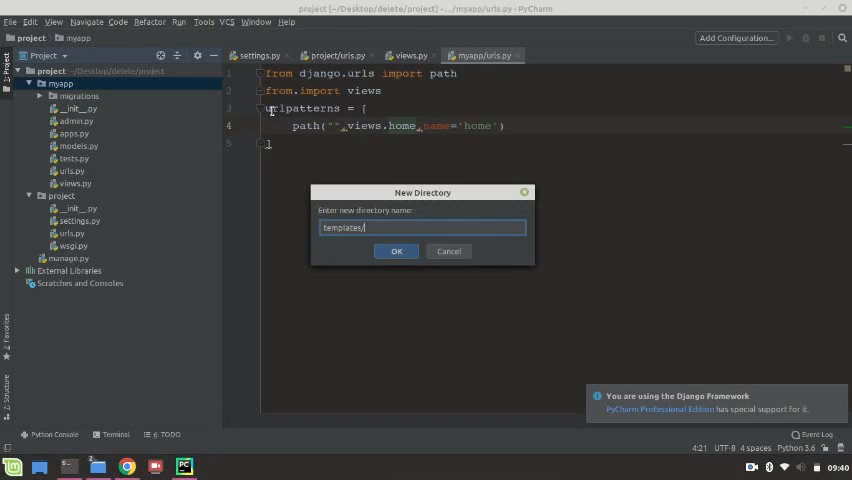
text(home.html)
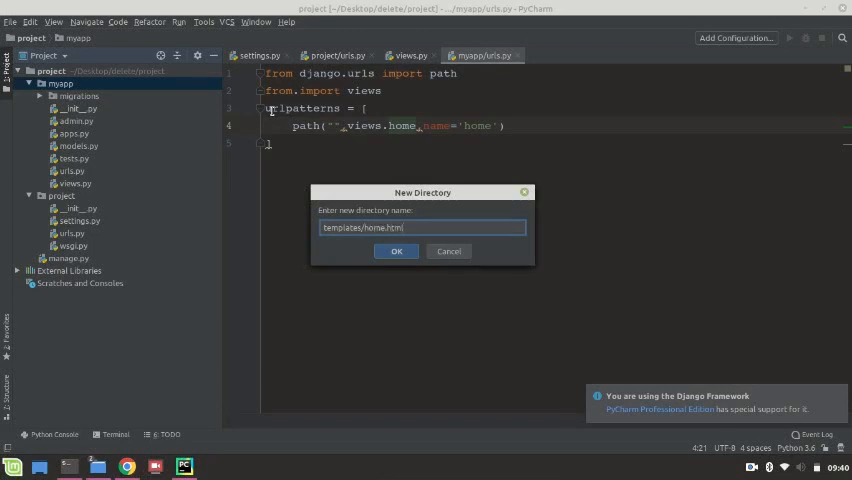
click(396, 251)
text(<h1></h1>)
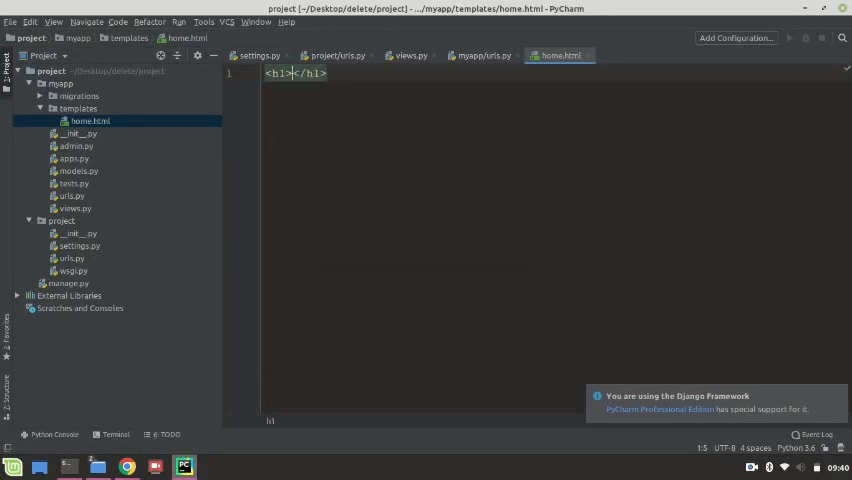
Type 'Home' as the h1 heading text in home.html.
text(Home)
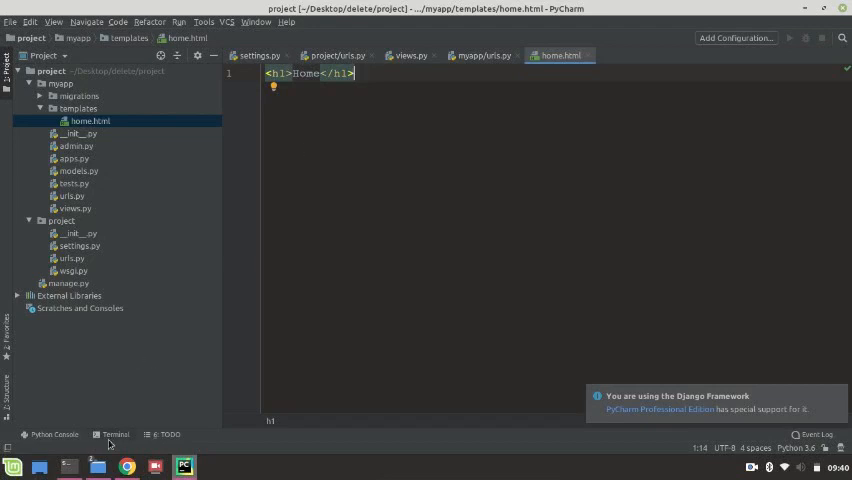
In the Terminal, run ls and 'python3 manage.py runserver', then open 127.0.0.1:8000.
click(114, 434)
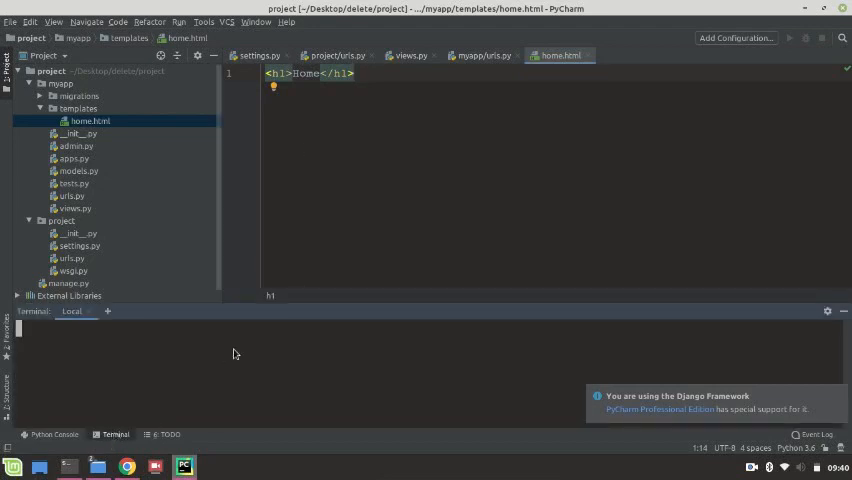
text(ls)
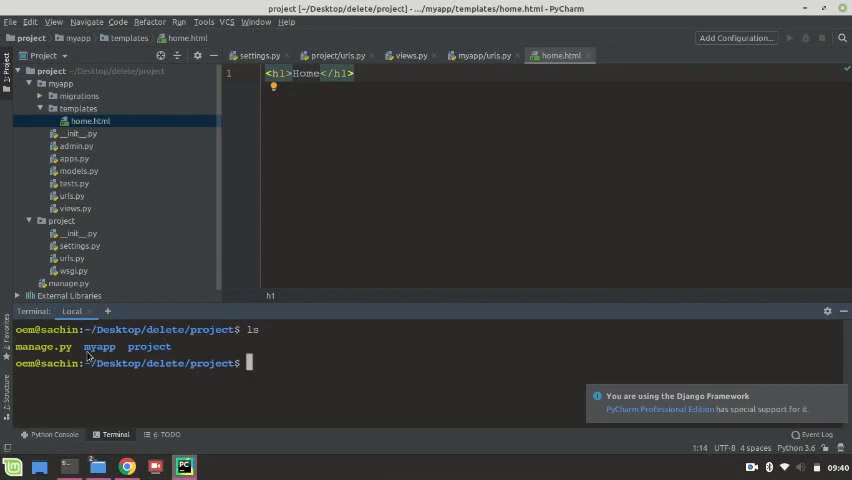
text(python3 manage.)
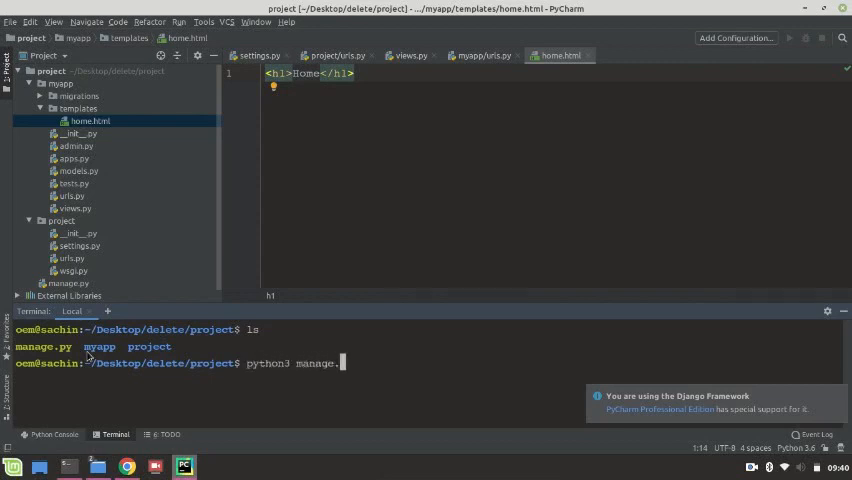
text(runserver)
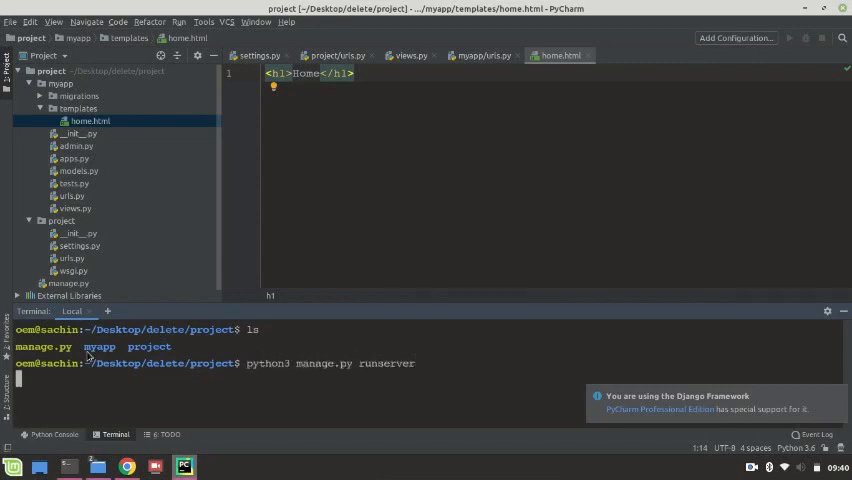
key(enter)
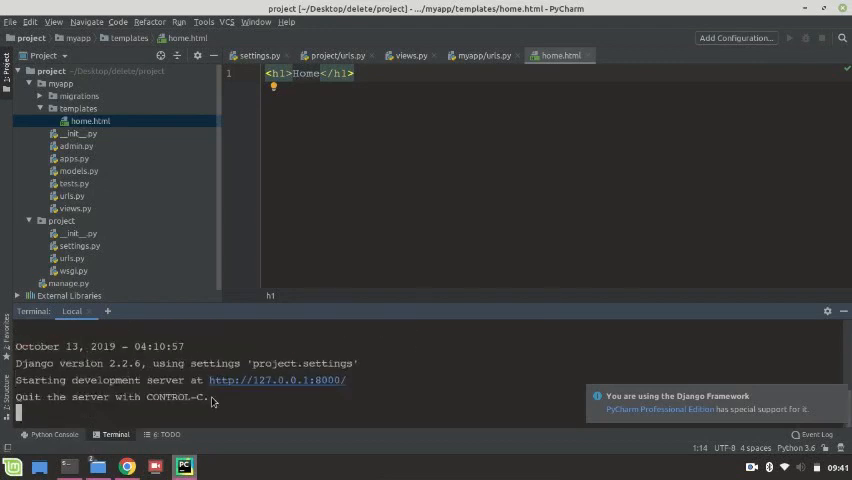
click(126, 466)
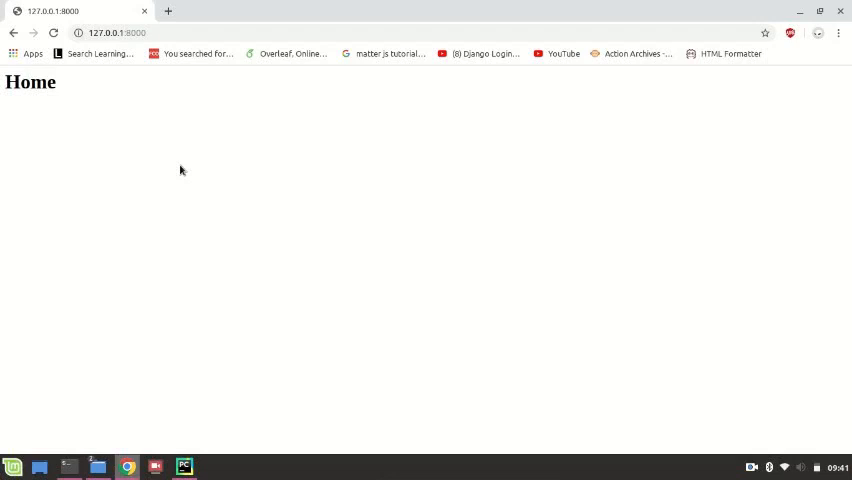
mouse_move(649, 350)
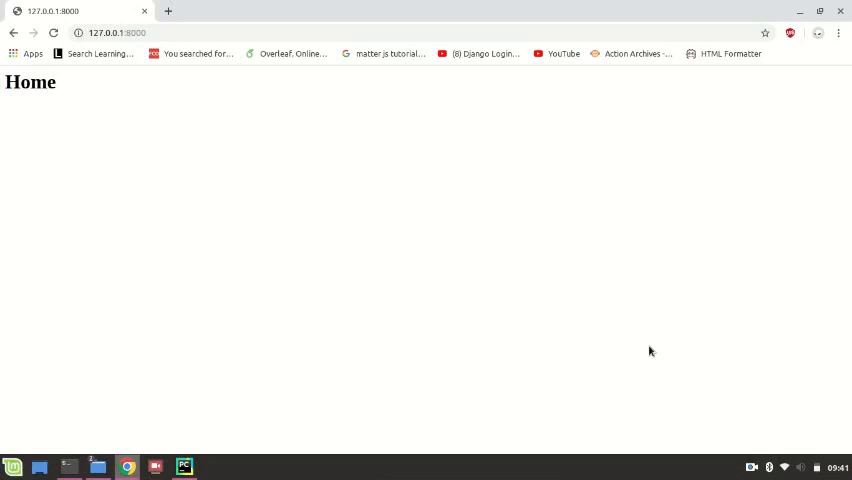
mouse_move(686, 373)
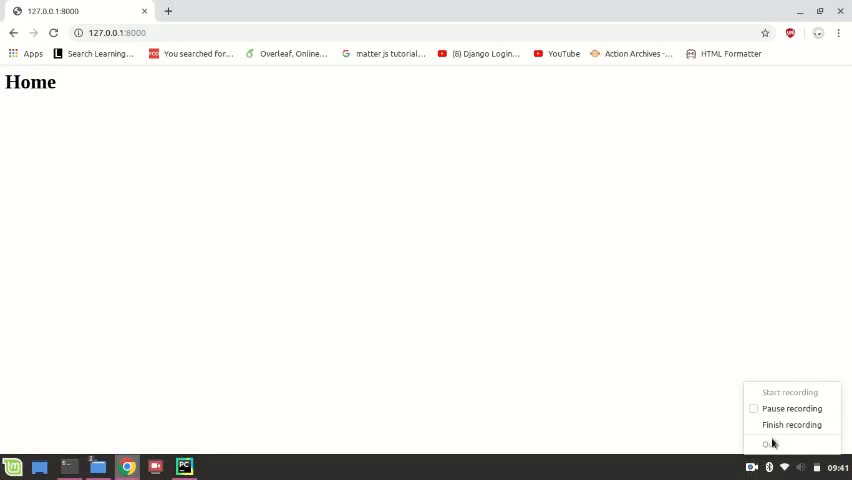
mouse_move(791, 424)
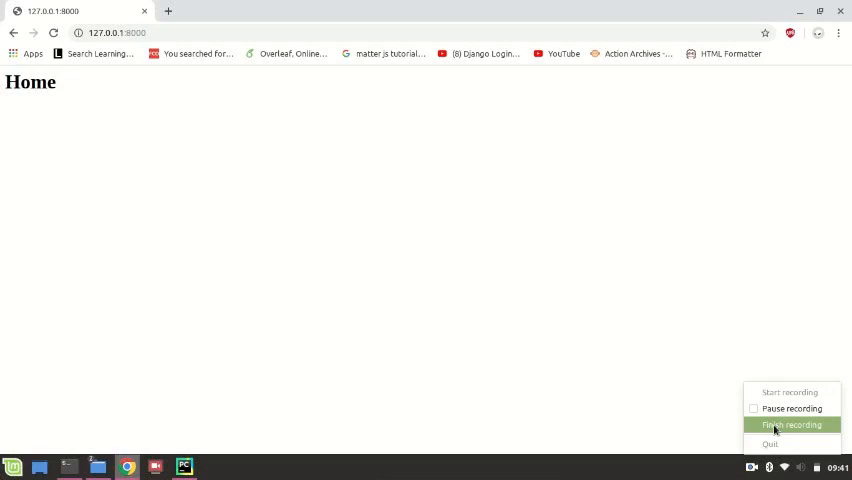
mouse_move(775, 428)
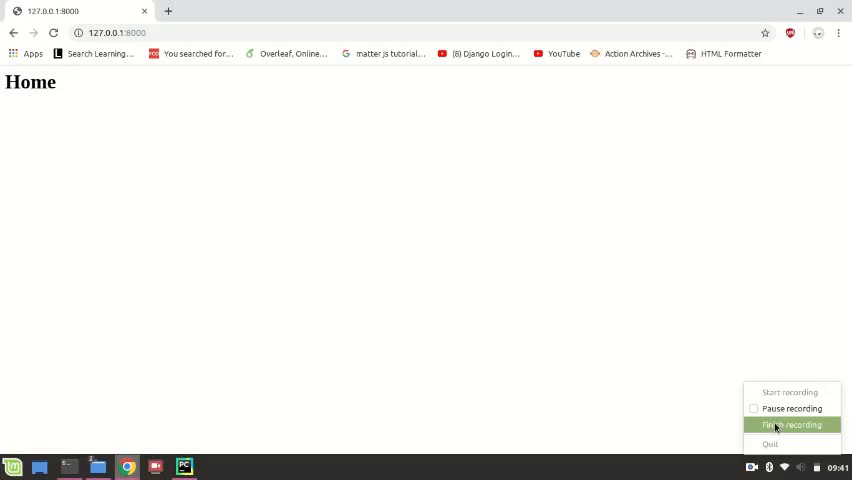